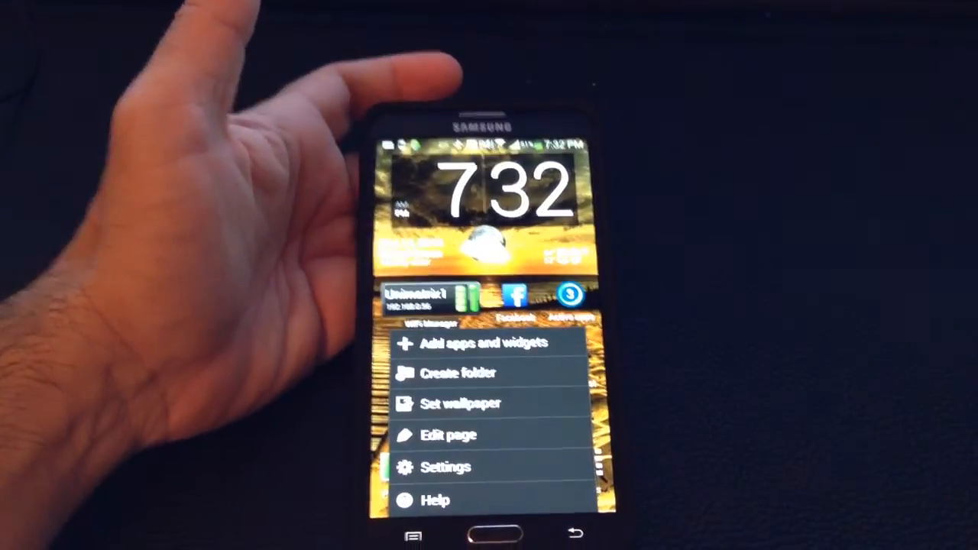
- Launch the Settings app from the home screen menu, landing on the Connections tab
{"action": "left_click", "coordinate": [446, 467]}
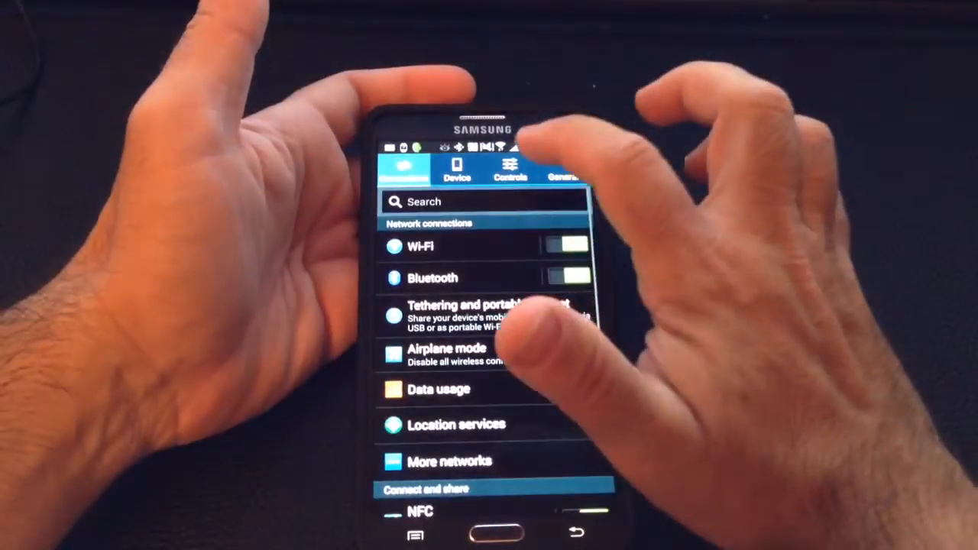